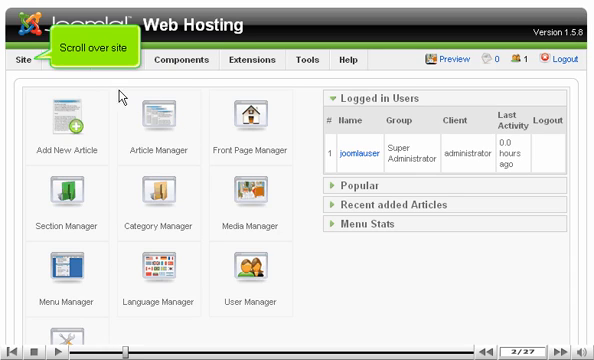
- Open User Manager from the control panel to start a new user
{"action": "left_click", "coordinate": [17, 64]}
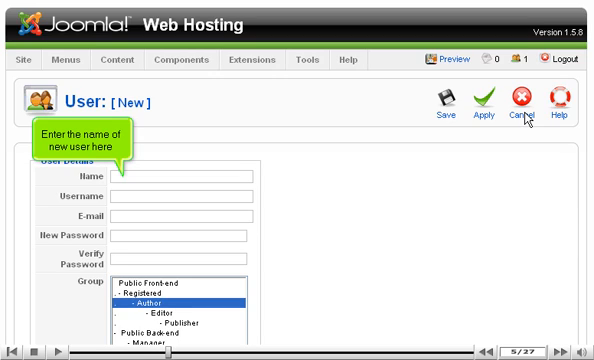
{"action": "mouse_move", "coordinate": [282, 158]}
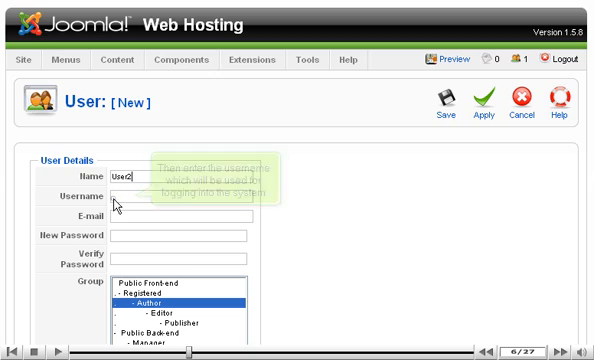
{"action": "type", "text": "user2"}
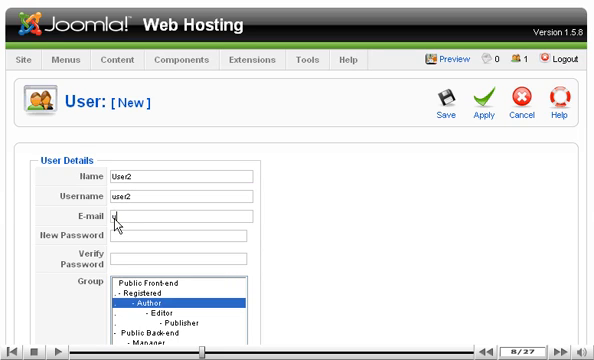
{"action": "type", "text": "user2@demo123"}
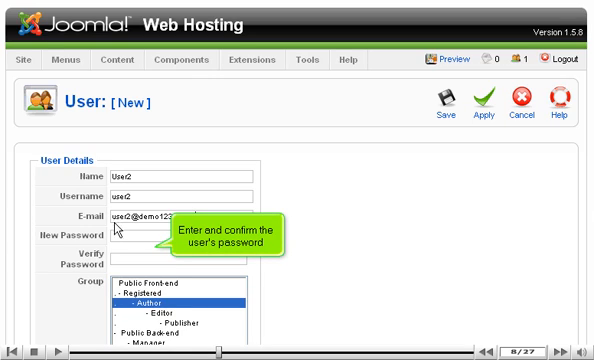
{"action": "type", "text": "••••••"}
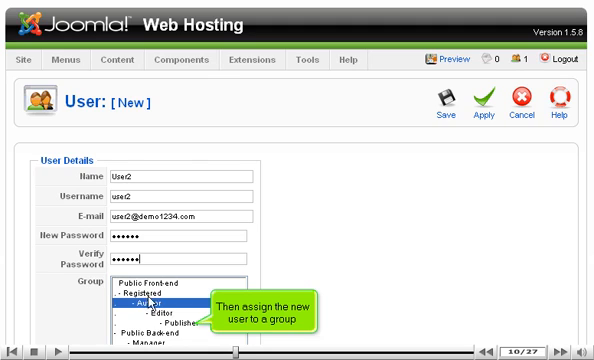
- Enable system e-mails for User2 in the Publisher group and save the account
{"action": "scroll", "scroll_direction": "down", "scroll_amount": 3}
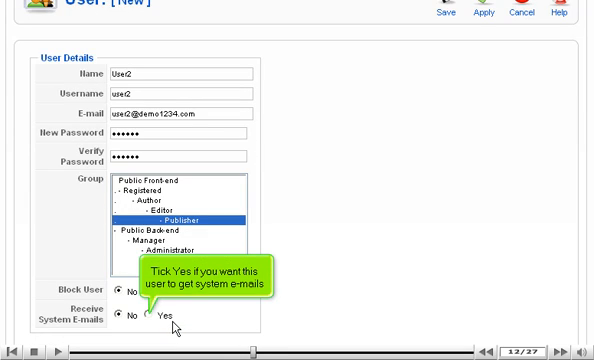
{"action": "mouse_move", "coordinate": [165, 322]}
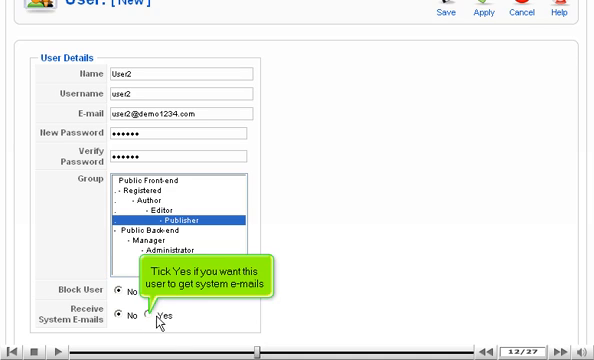
{"action": "left_click", "coordinate": [160, 319]}
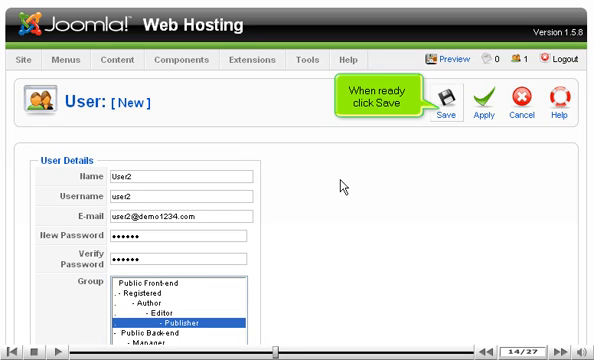
{"action": "left_click", "coordinate": [450, 108]}
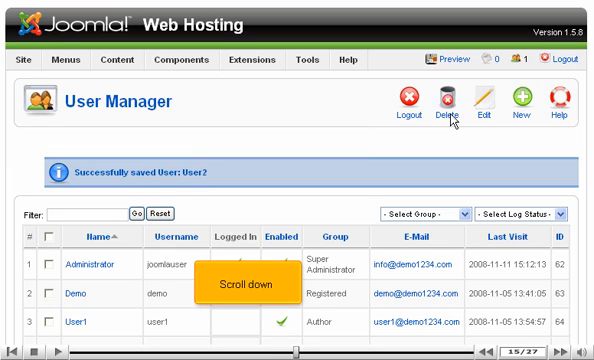
- Scroll the user list to reach the User2 entry for editing
{"action": "scroll", "scroll_direction": "down", "scroll_amount": 3}
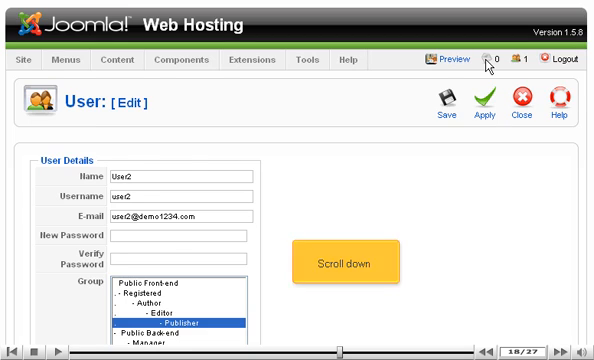
- Save User2 with the Manager group selected
{"action": "scroll", "scroll_direction": "down", "scroll_amount": 3}
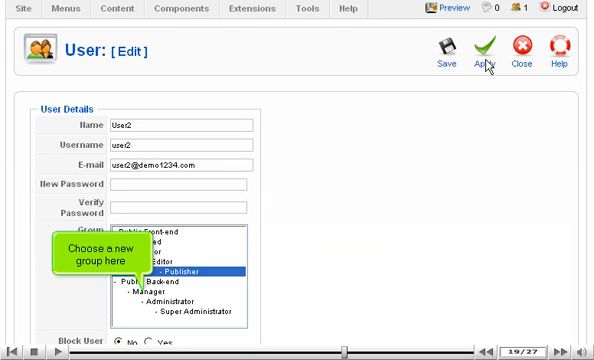
{"action": "mouse_move", "coordinate": [345, 162]}
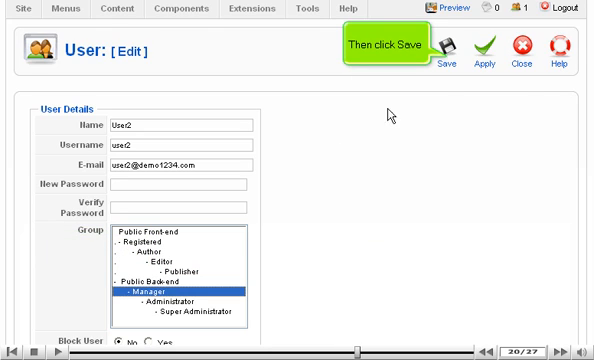
{"action": "left_click", "coordinate": [446, 50]}
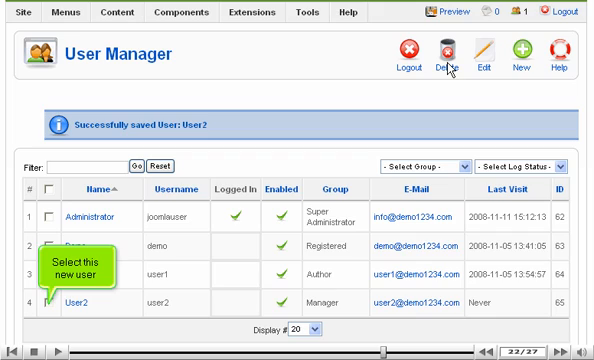
{"action": "mouse_move", "coordinate": [318, 148]}
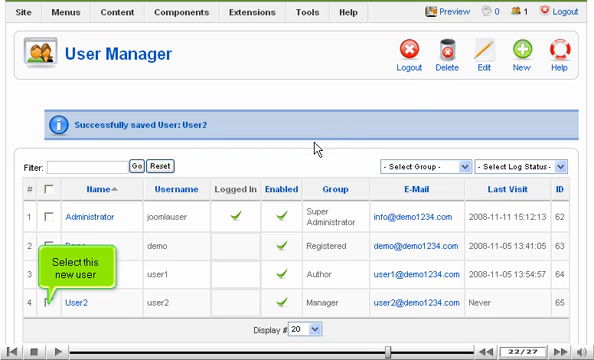
- Select User2 in the list and delete the account
{"action": "left_click", "coordinate": [50, 300]}
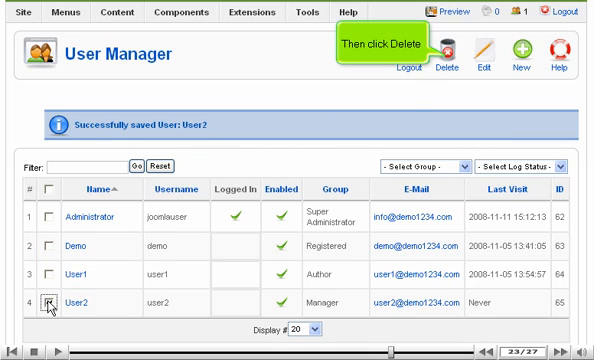
{"action": "left_click", "coordinate": [48, 297]}
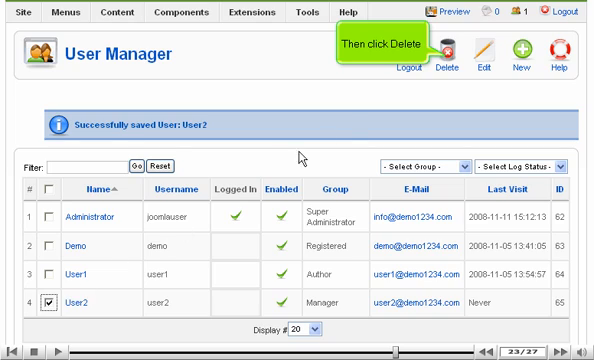
{"action": "left_click", "coordinate": [463, 55]}
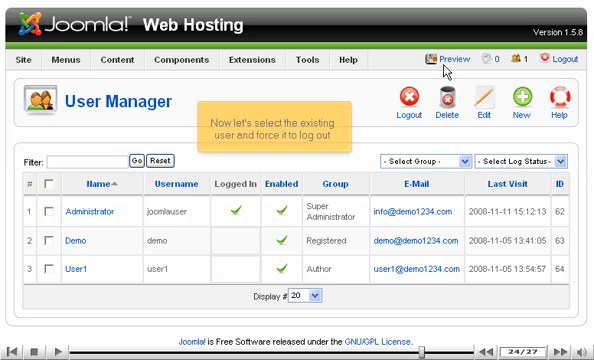
- Tick the Administrator account's checkbox for forced logout
{"action": "left_click", "coordinate": [49, 216]}
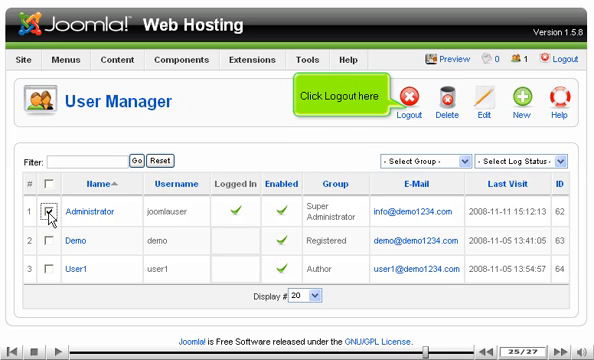